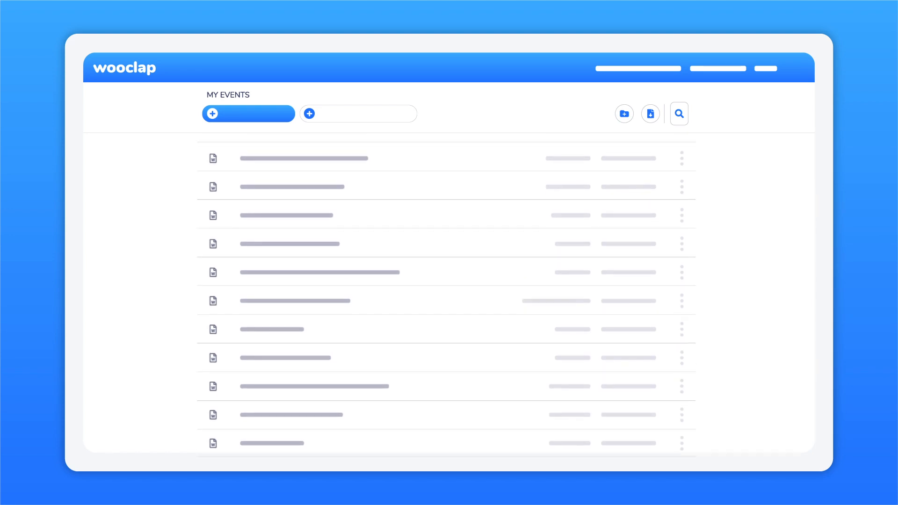
Step: Create a new Wooclap event from the My Events page
{"action": "left_click", "coordinate": [248, 113]}
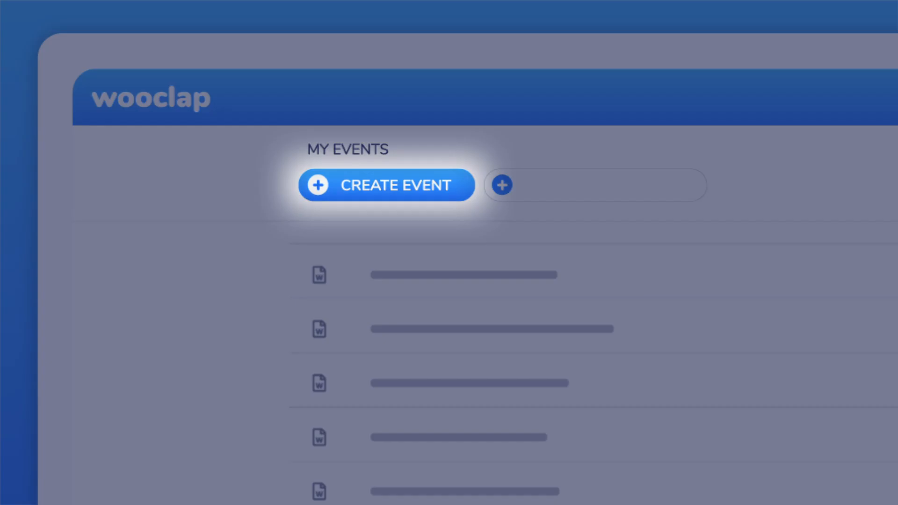
{"action": "left_click", "coordinate": [386, 185]}
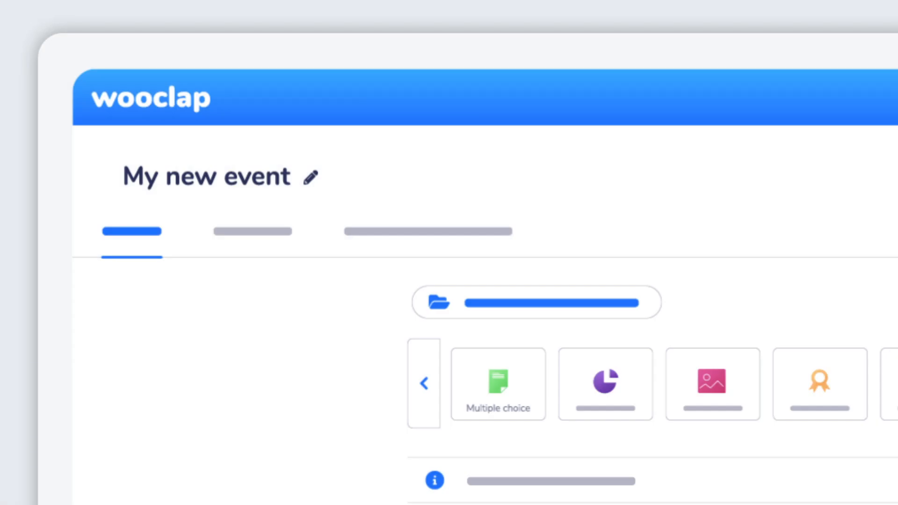
Step: Rename the event from 'My new event' to 'Geography class'
{"action": "type", "text": "Geography class"}
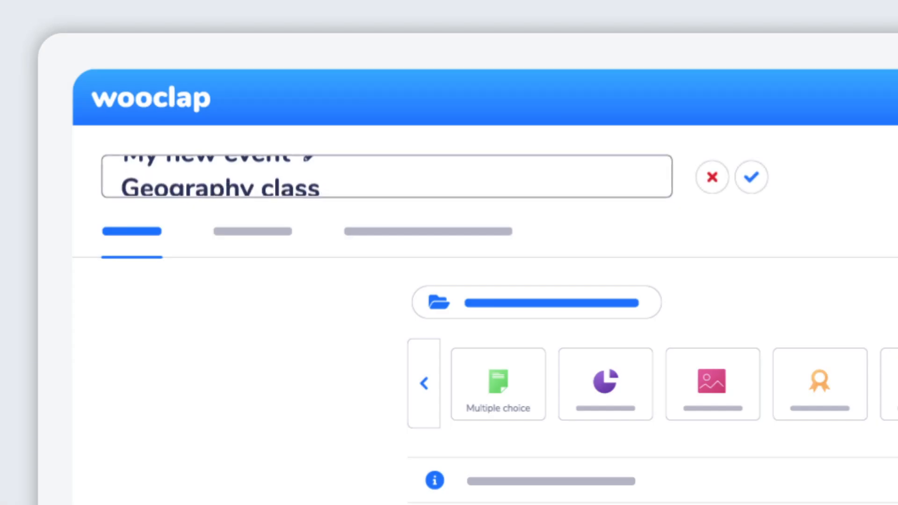
{"action": "left_click", "coordinate": [752, 176]}
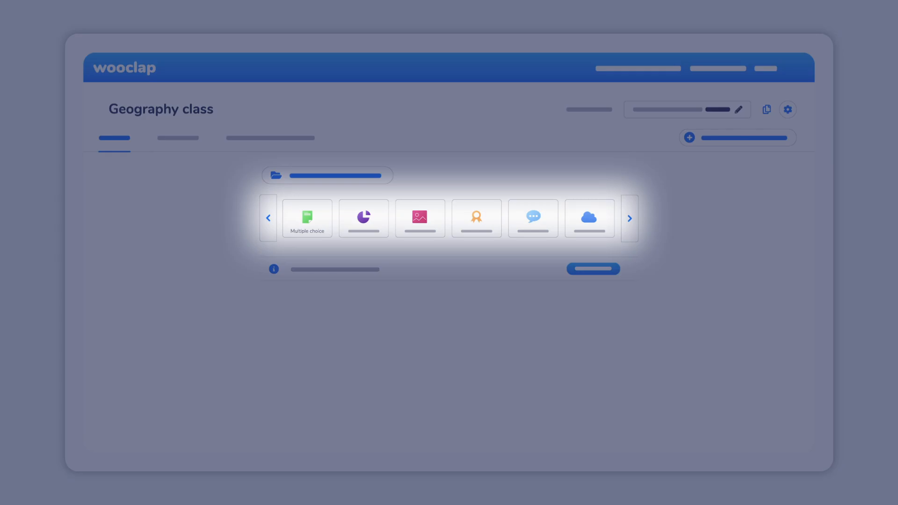
Step: Browse the question types and start a Multiple choice question
{"action": "left_click", "coordinate": [629, 218]}
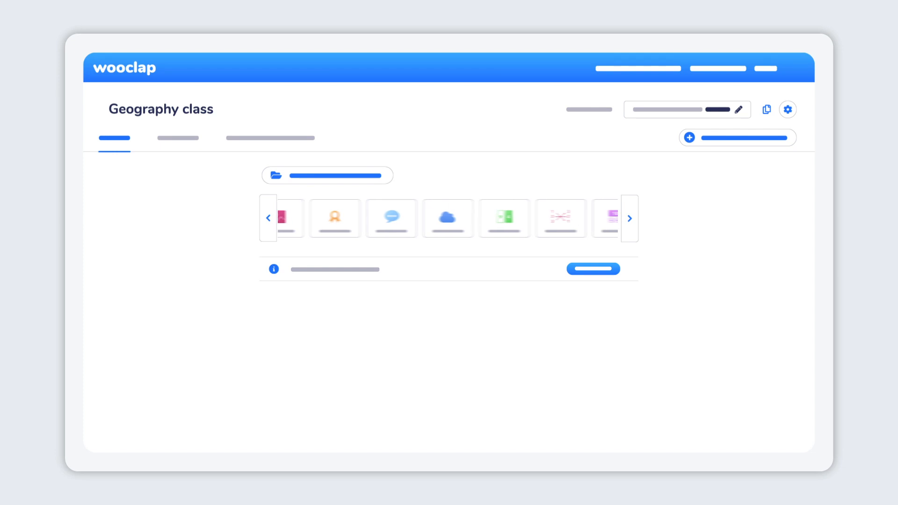
{"action": "left_click", "coordinate": [628, 218]}
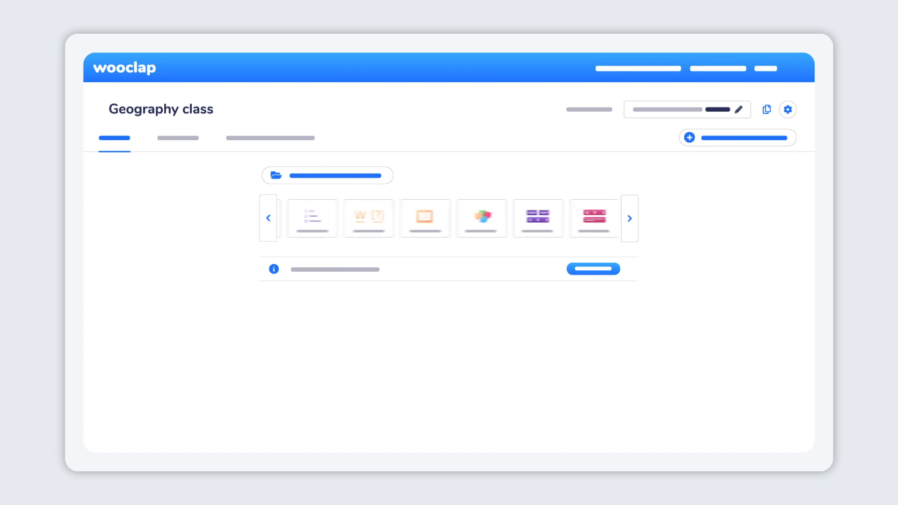
{"action": "left_click", "coordinate": [629, 217]}
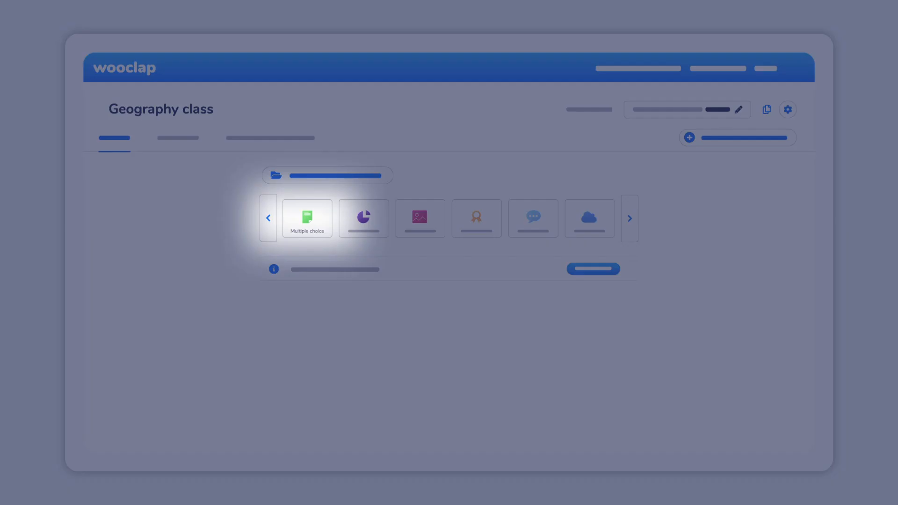
{"action": "left_click", "coordinate": [307, 217]}
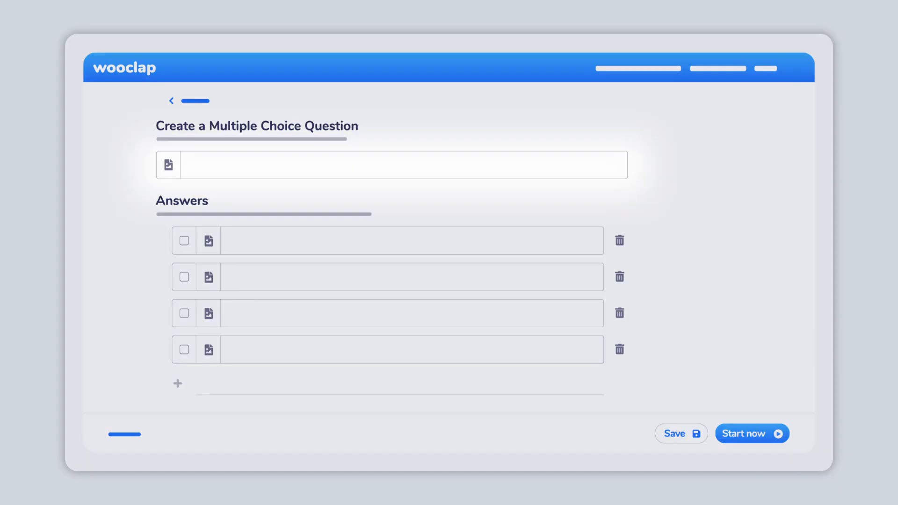
Step: Enter 'What is the capital of the United Kingdom?' with London correct, and save
{"action": "left_click", "coordinate": [391, 165]}
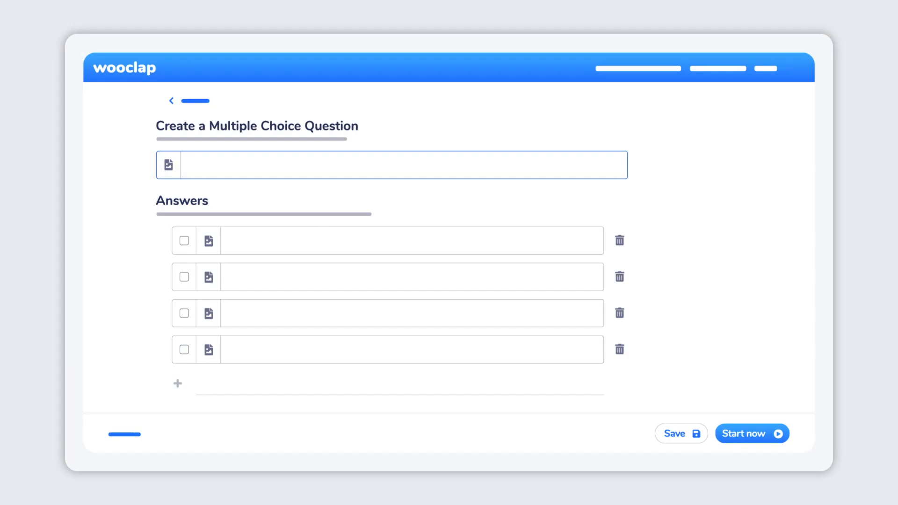
{"action": "type", "text": "What is t"}
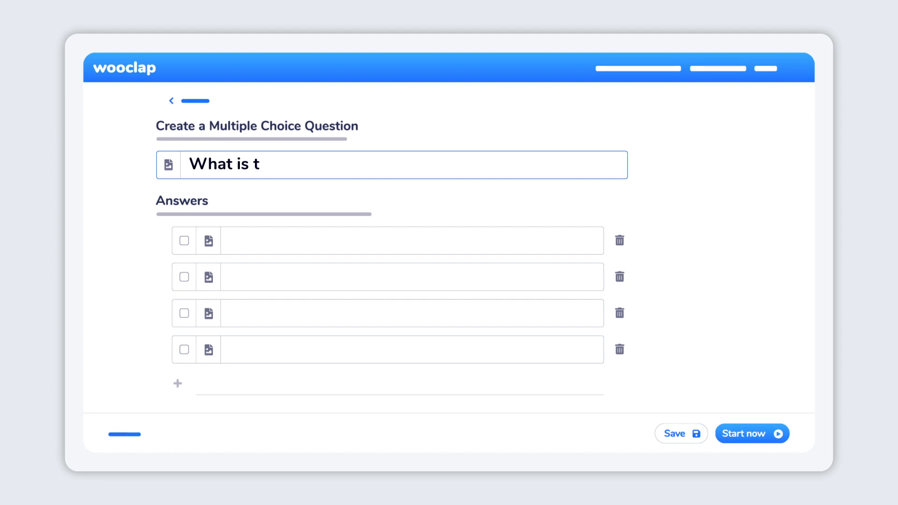
{"action": "type", "text": "he capital of the United Kingdom?"}
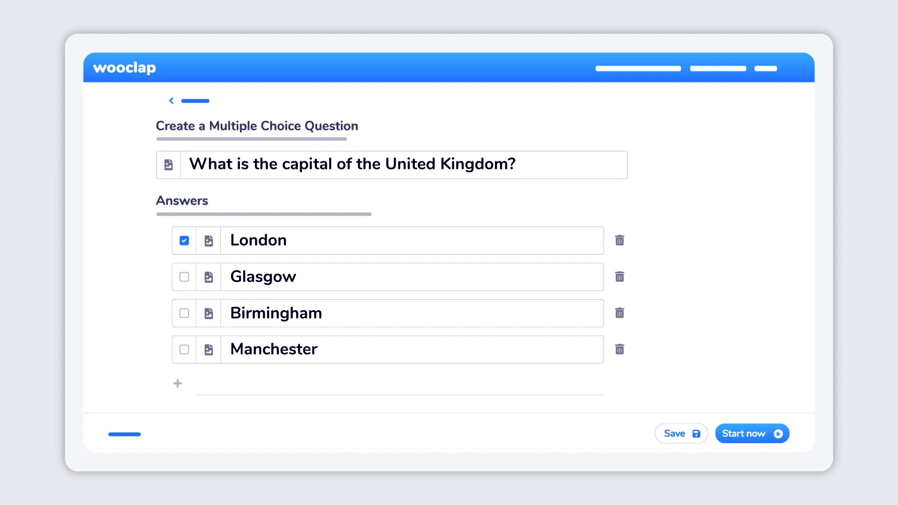
{"action": "left_click", "coordinate": [681, 433]}
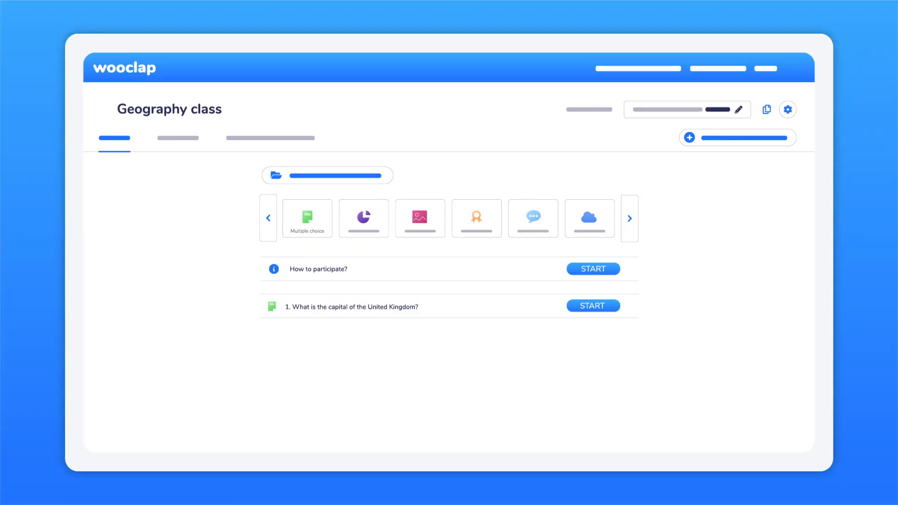
Step: Launch the Geography class presentation from the How to participate row
{"action": "left_click", "coordinate": [593, 269]}
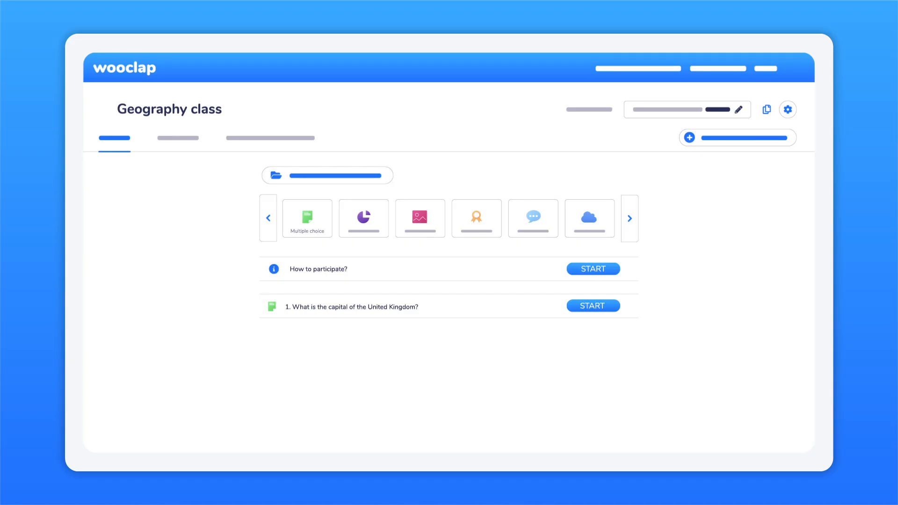
{"action": "left_click", "coordinate": [592, 269]}
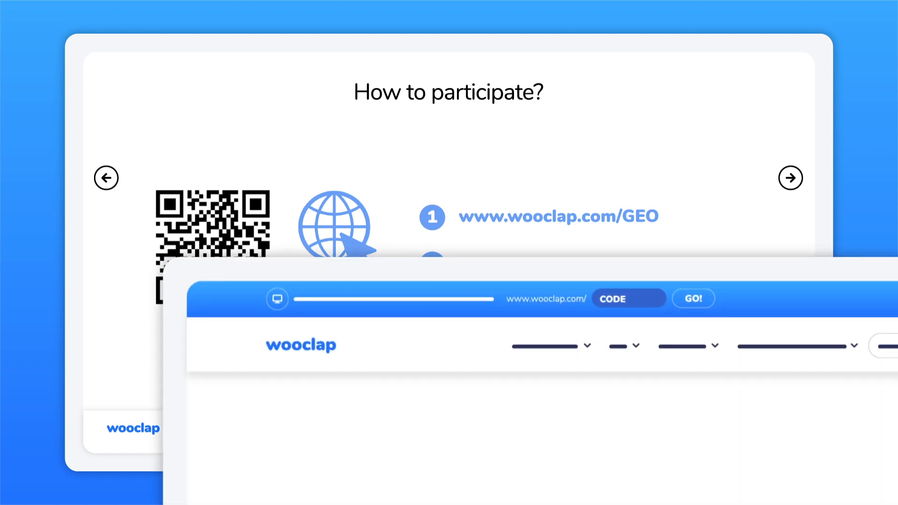
Step: Join with code GEO and advance to the UK capital question
{"action": "type", "text": "GEO"}
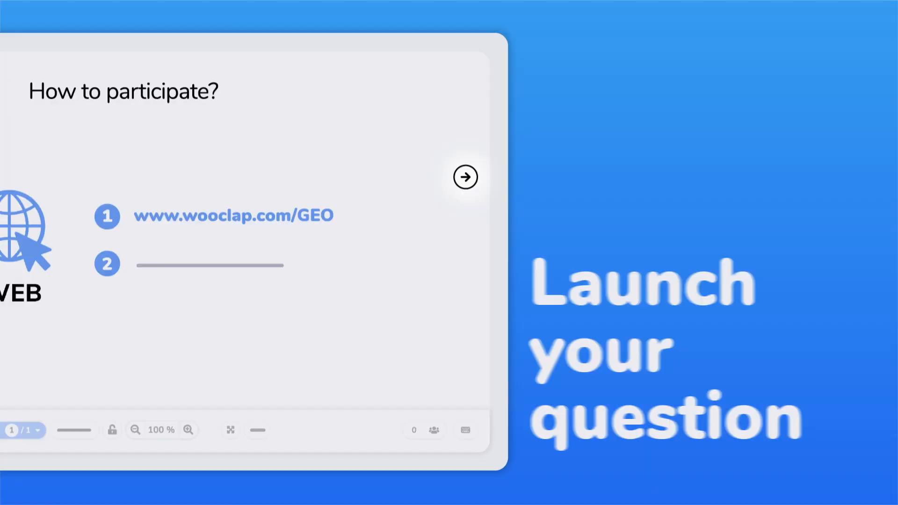
{"action": "left_click", "coordinate": [465, 176]}
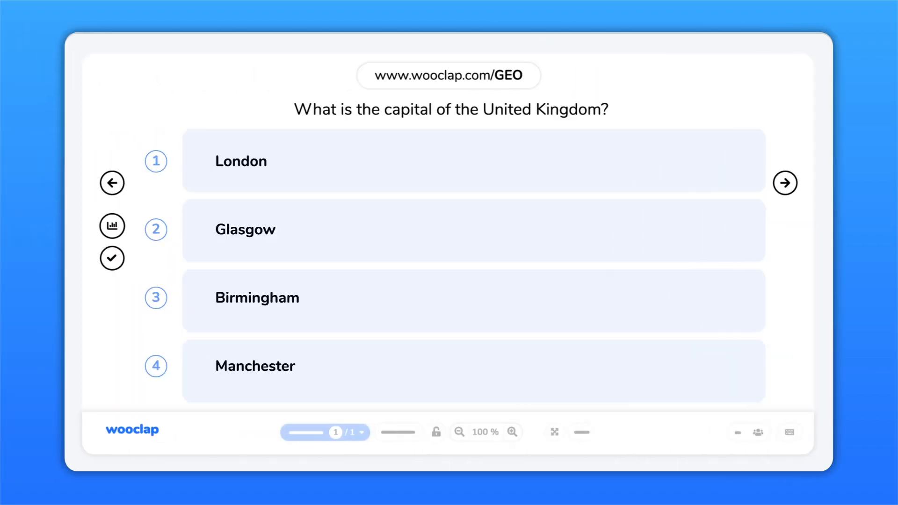